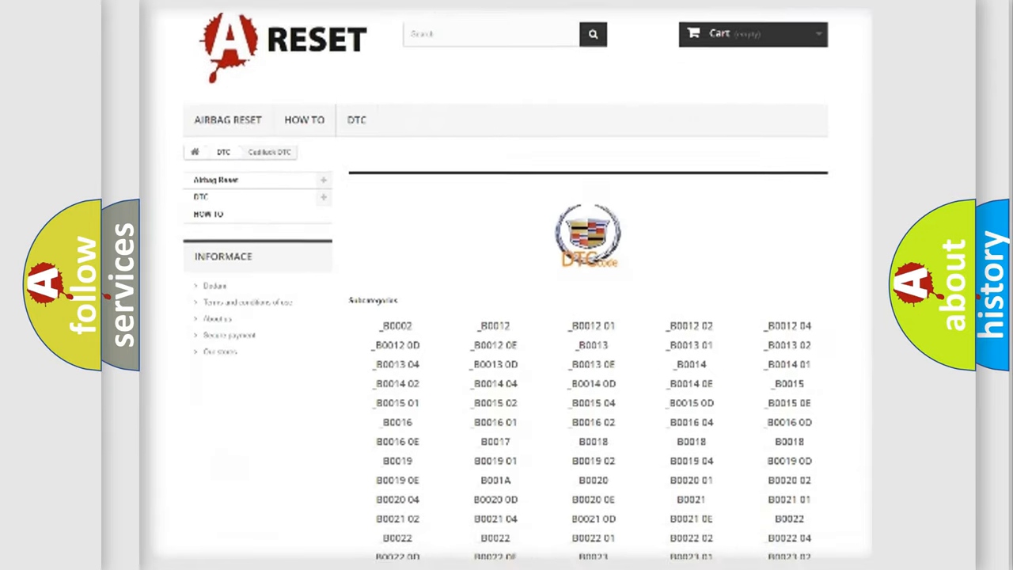
Scroll the Cadillac DTC list down and back up to bring B0091 39 into view.
{"action": "scroll", "scroll_direction": "down", "scroll_amount": 3}
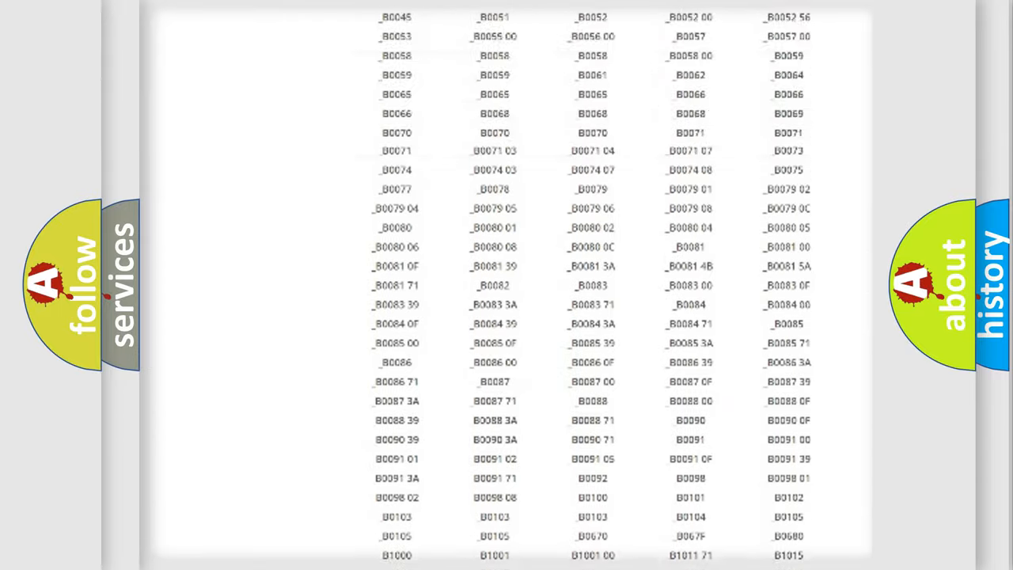
{"action": "scroll", "scroll_direction": "up", "scroll_amount": 3}
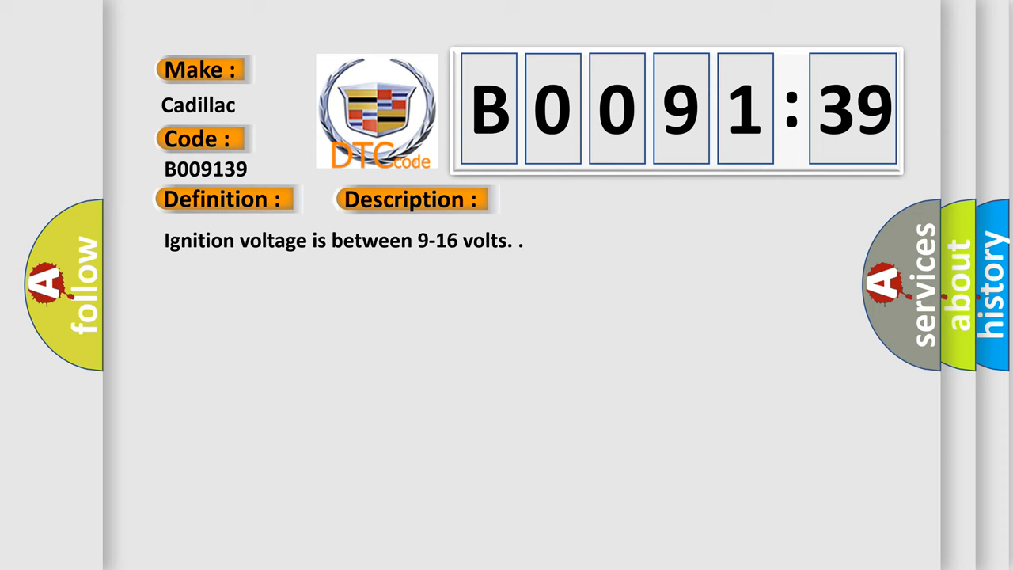
Advance the slide to reveal the Cause list, starting with the SDM's NOK front-sensor message.
{"action": "left_click", "coordinate": [582, 199]}
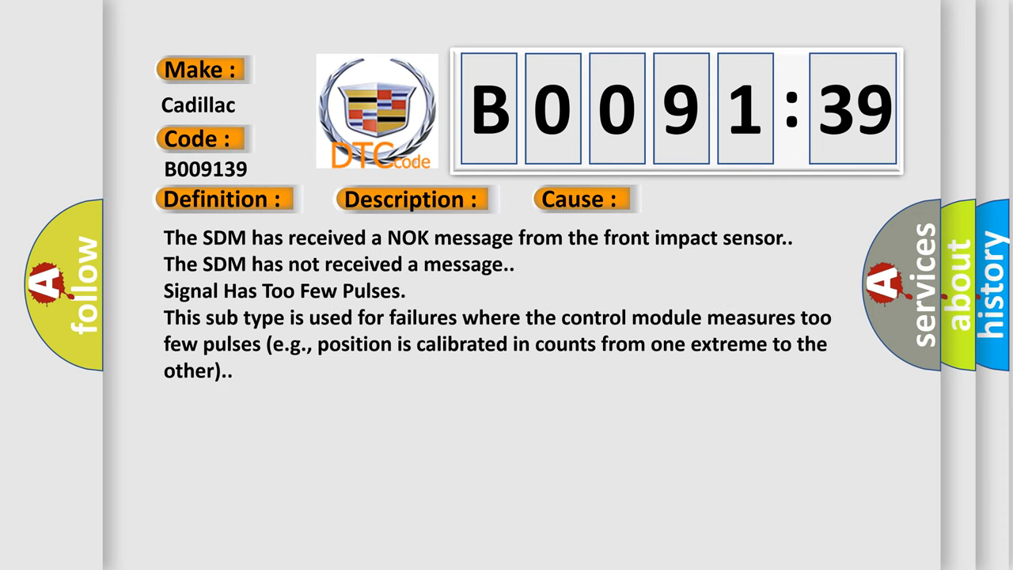